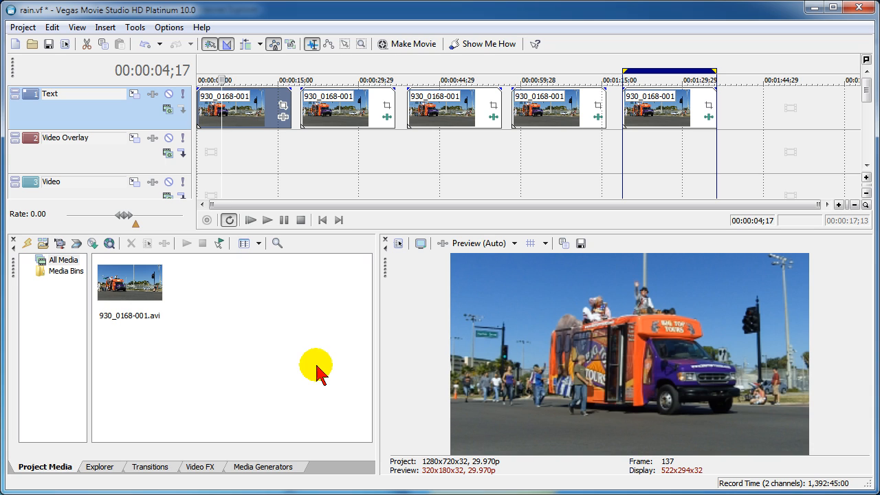
{"action": "mouse_move", "coordinate": [138, 284]}
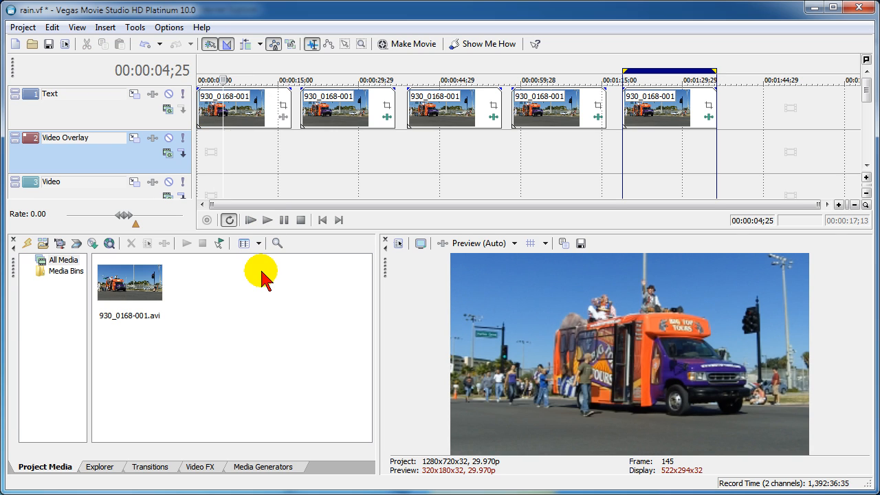
{"action": "mouse_move", "coordinate": [266, 220]}
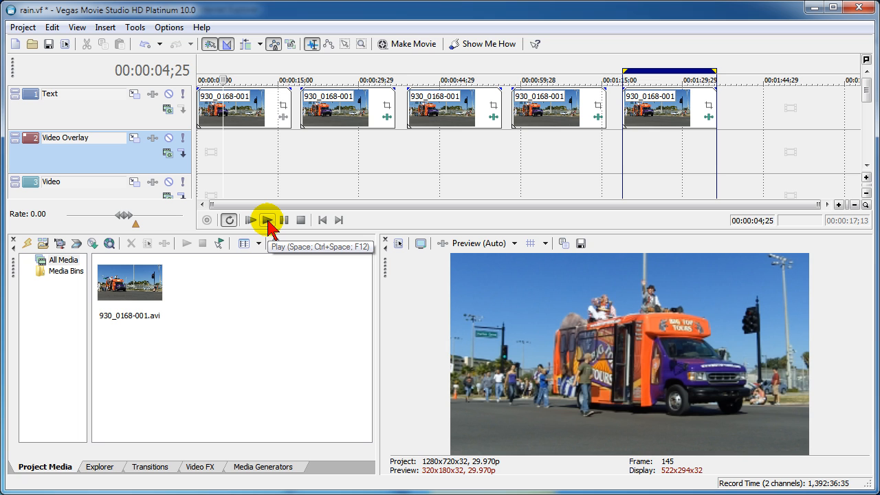
Preview the first two parade clips in turn, including the rain-effect clip, stopping after each
{"action": "left_click", "coordinate": [266, 220]}
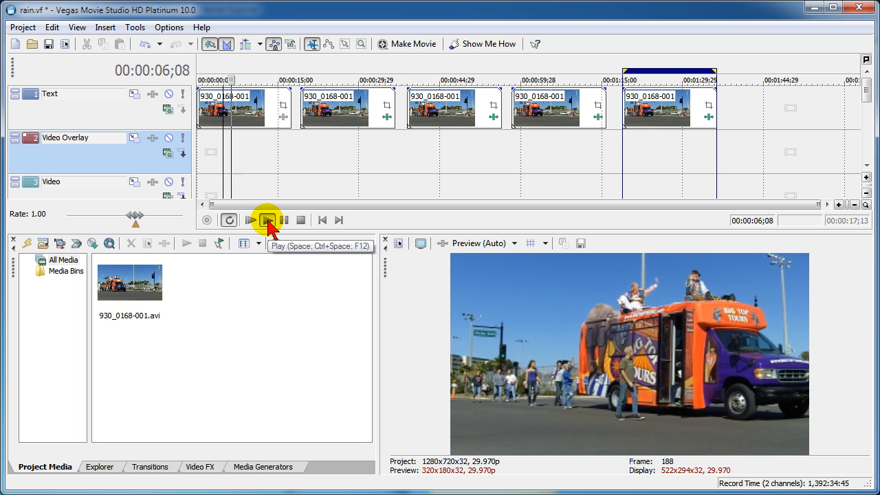
{"action": "left_click", "coordinate": [267, 220]}
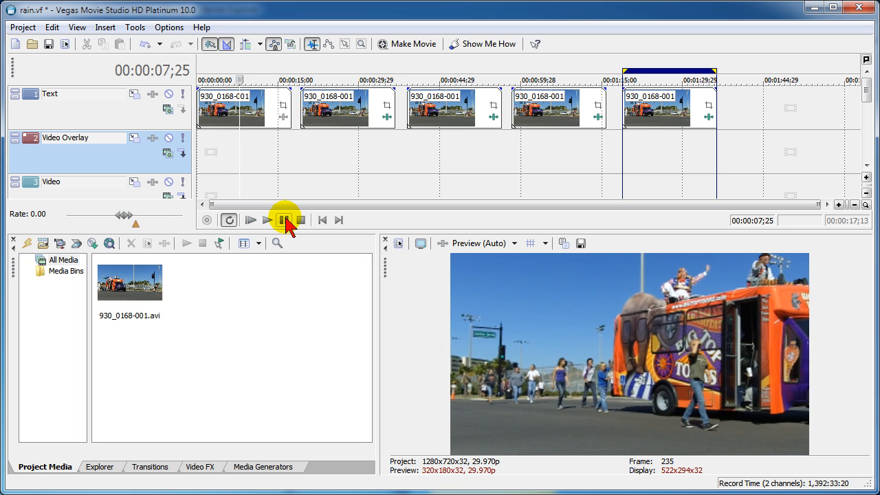
{"action": "left_click", "coordinate": [283, 220]}
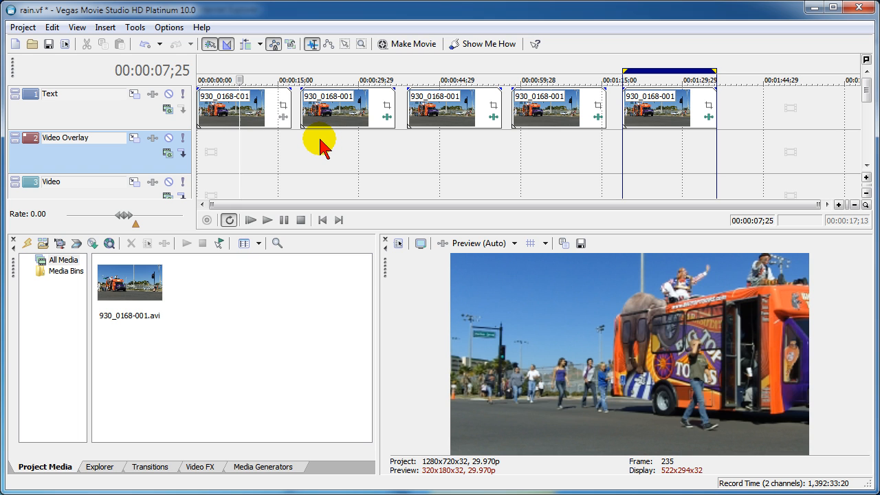
{"action": "left_click", "coordinate": [267, 220]}
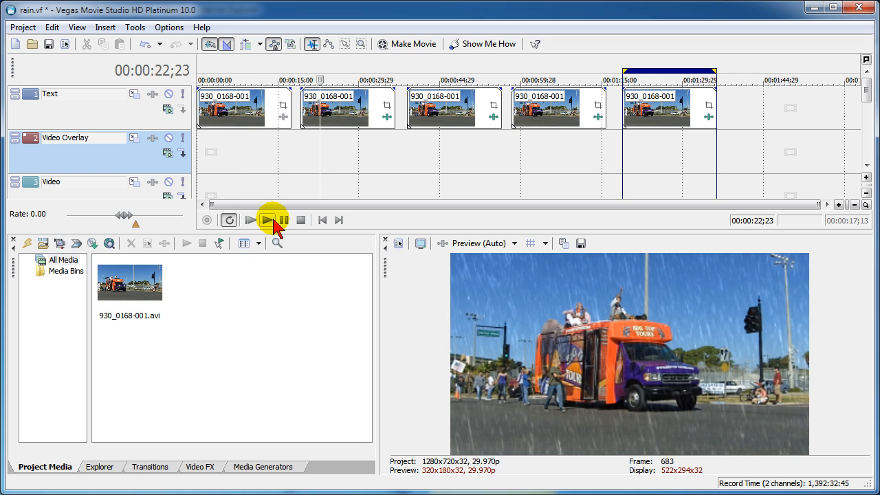
{"action": "left_click", "coordinate": [266, 219]}
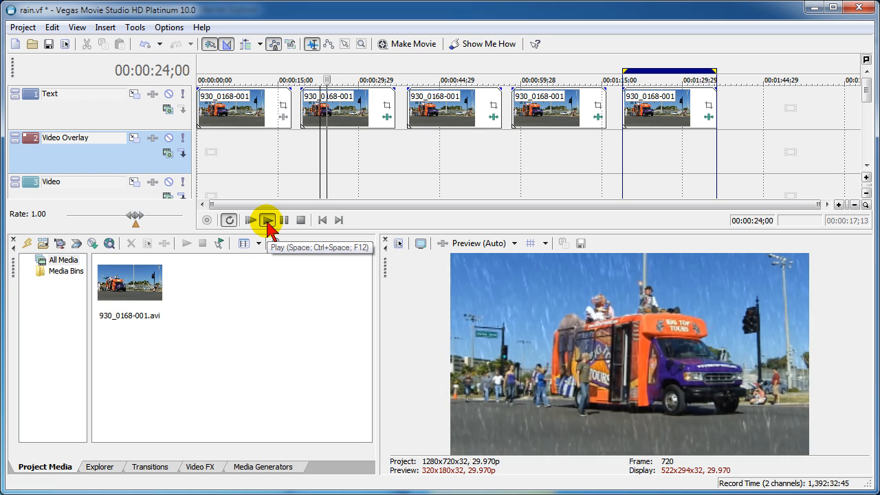
{"action": "left_click", "coordinate": [267, 220]}
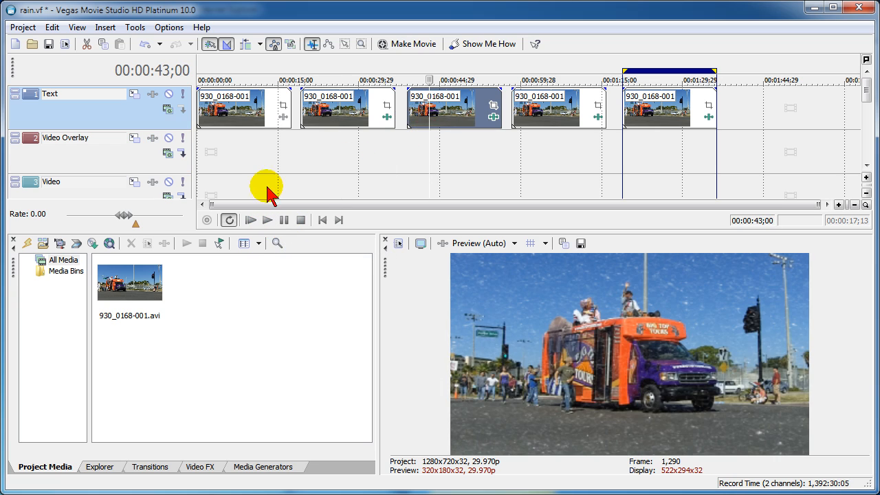
Preview the snow-effect and blur-effect clips, then the fifth and last parade clips
{"action": "left_click", "coordinate": [266, 220]}
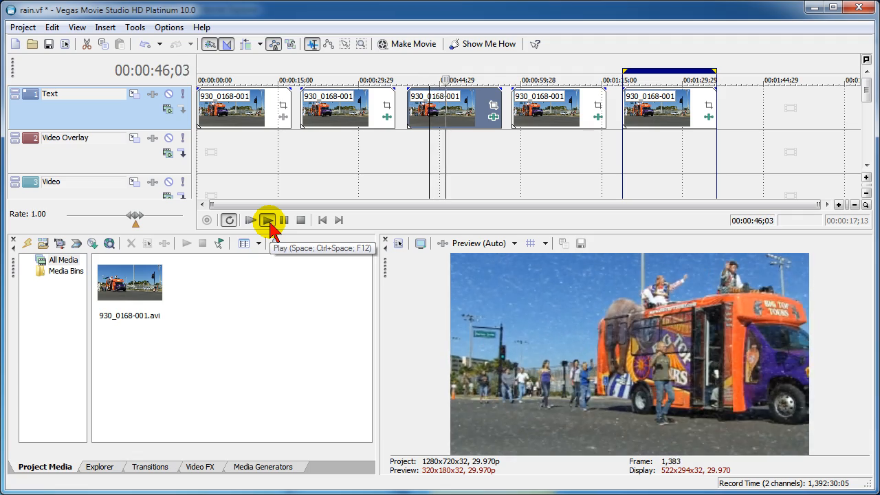
{"action": "left_click", "coordinate": [267, 220]}
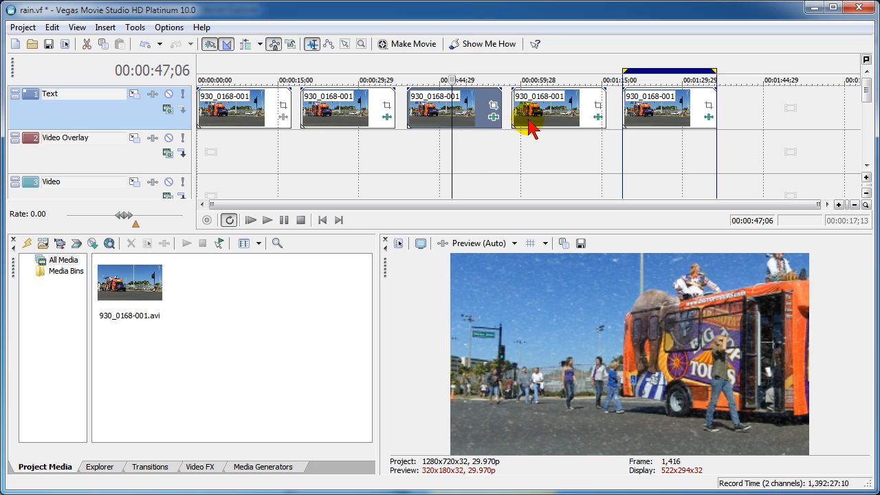
{"action": "left_click", "coordinate": [267, 220]}
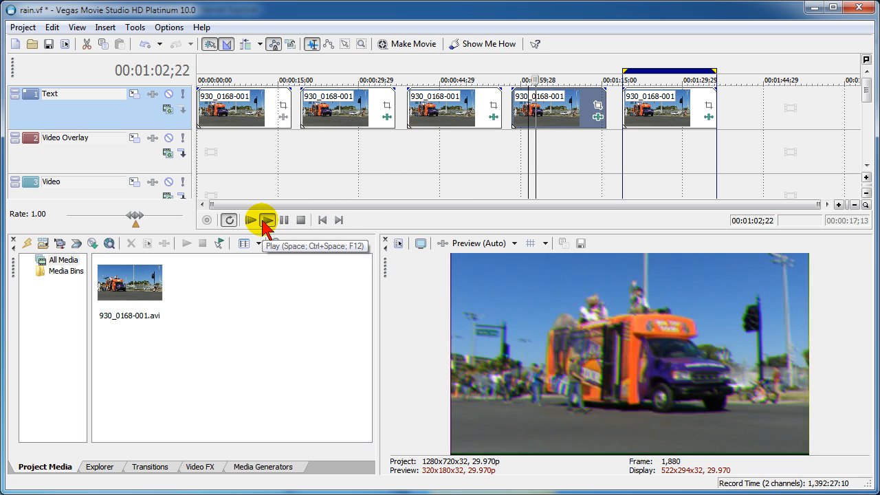
{"action": "left_click", "coordinate": [250, 220]}
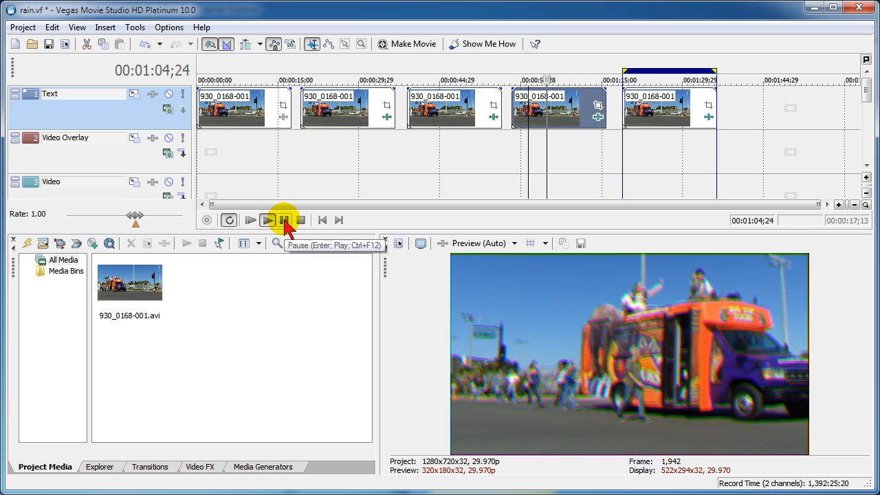
{"action": "left_click", "coordinate": [283, 220]}
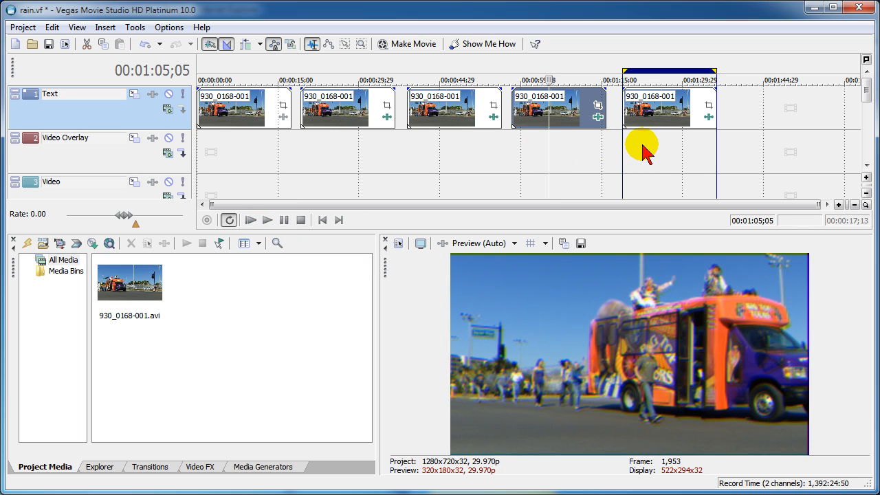
{"action": "mouse_move", "coordinate": [644, 159]}
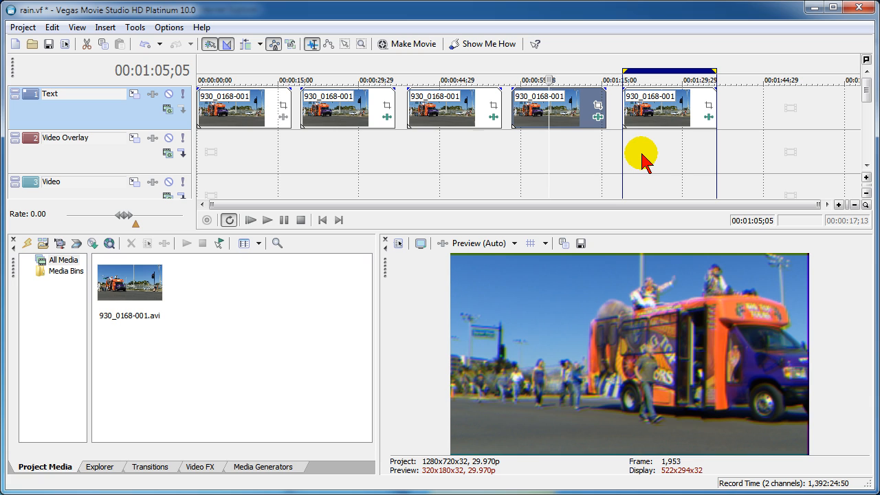
{"action": "mouse_move", "coordinate": [638, 171]}
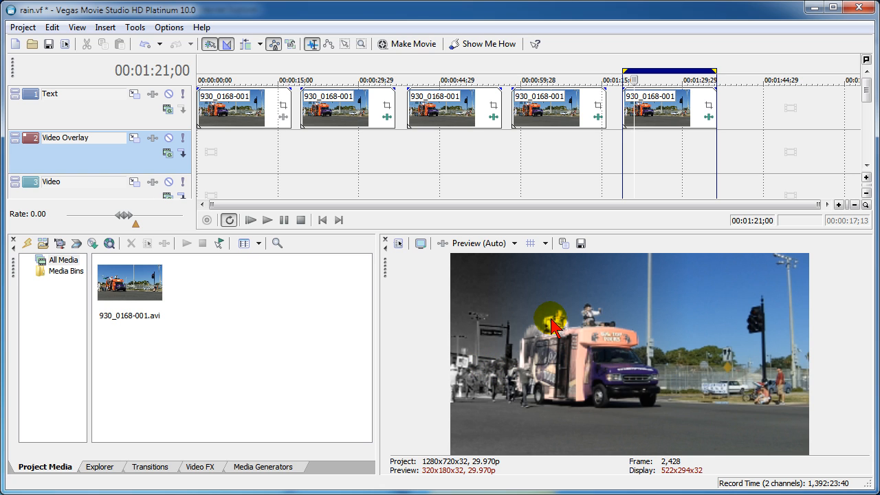
{"action": "left_click", "coordinate": [267, 220]}
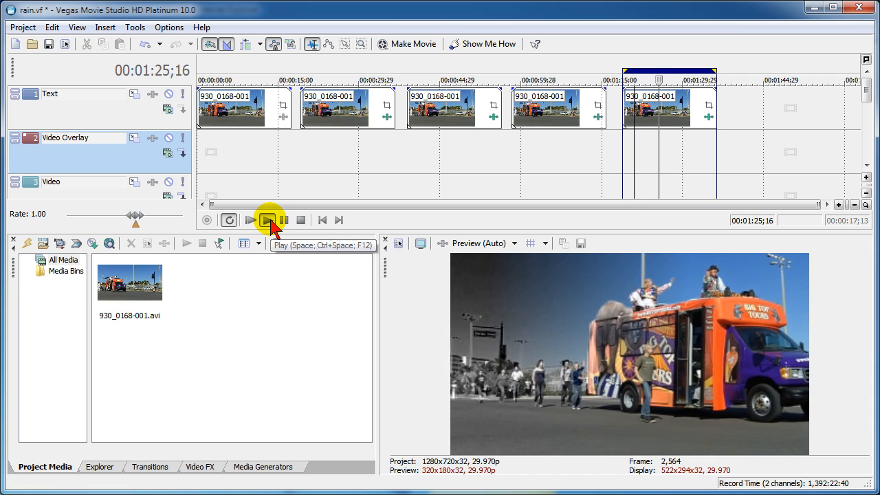
{"action": "left_click", "coordinate": [268, 220]}
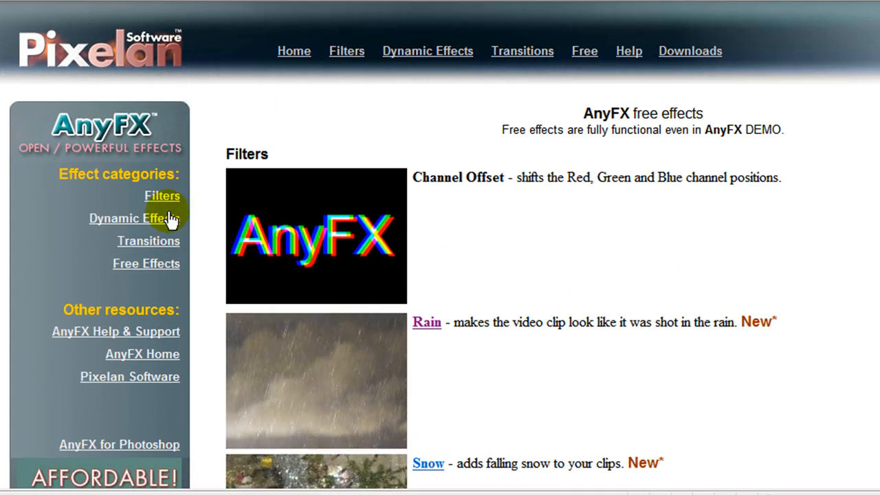
{"action": "mouse_move", "coordinate": [167, 131]}
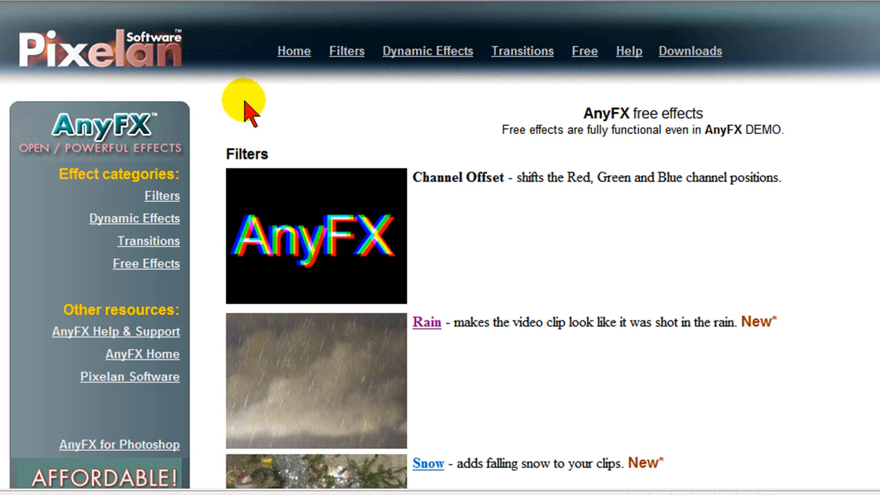
{"action": "mouse_move", "coordinate": [855, 141]}
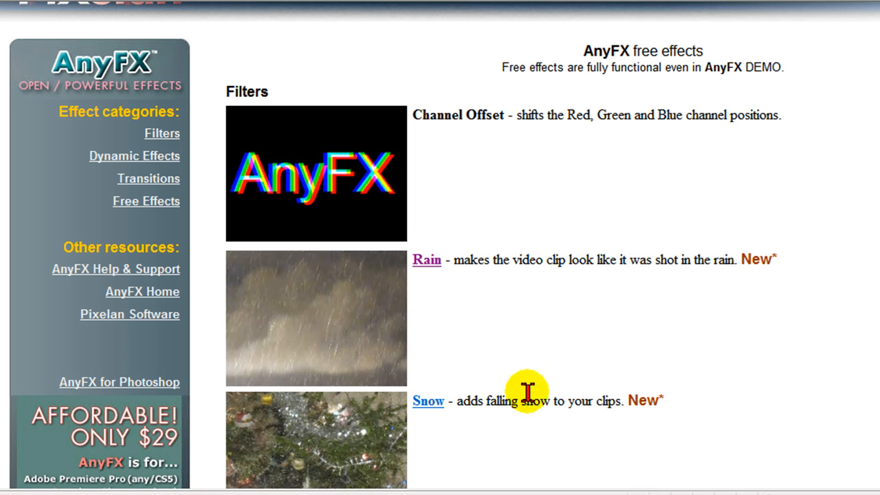
Scroll the Pixelan AnyFX free effects page down past Rain and Snow to Dynamic effects and back
{"action": "scroll", "scroll_direction": "down", "scroll_amount": 3}
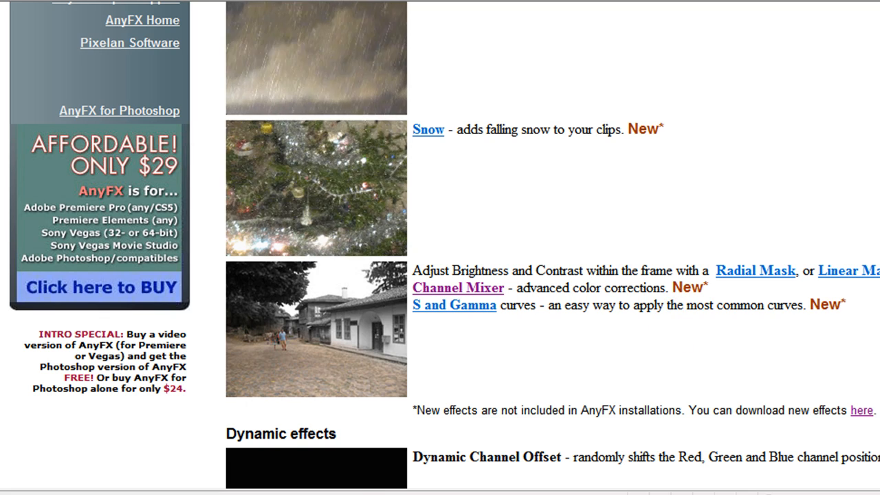
{"action": "scroll", "scroll_direction": "up", "scroll_amount": 3}
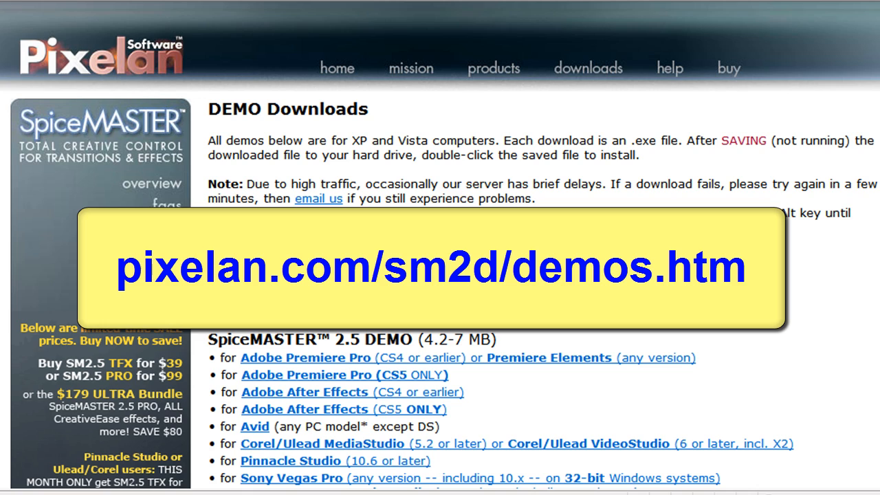
Scroll the DEMO Downloads page to the AnyFX DEMO section with the Sony Vegas link
{"action": "scroll", "scroll_direction": "down", "scroll_amount": 3}
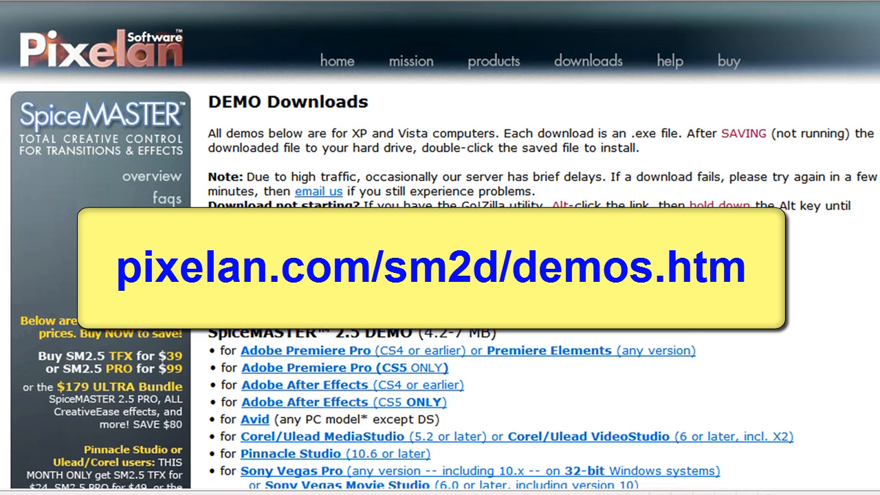
{"action": "scroll", "scroll_direction": "down", "scroll_amount": 3}
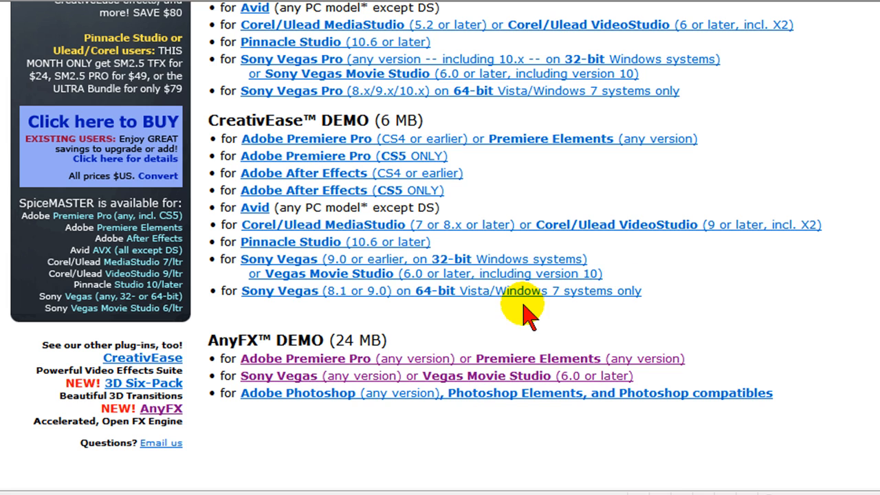
{"action": "mouse_move", "coordinate": [467, 344]}
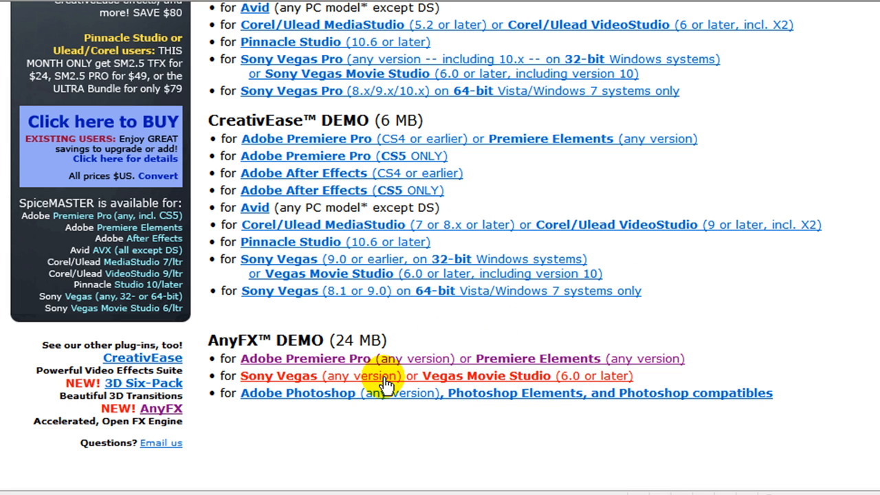
{"action": "mouse_move", "coordinate": [446, 382]}
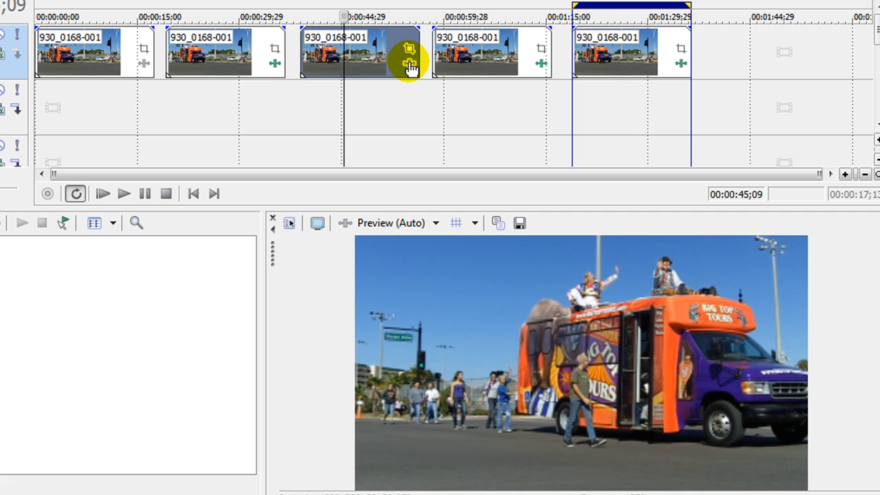
Add the AnyFx 1.0 plug-in to the third parade clip via the Plug-In Chooser
{"action": "left_click", "coordinate": [410, 66]}
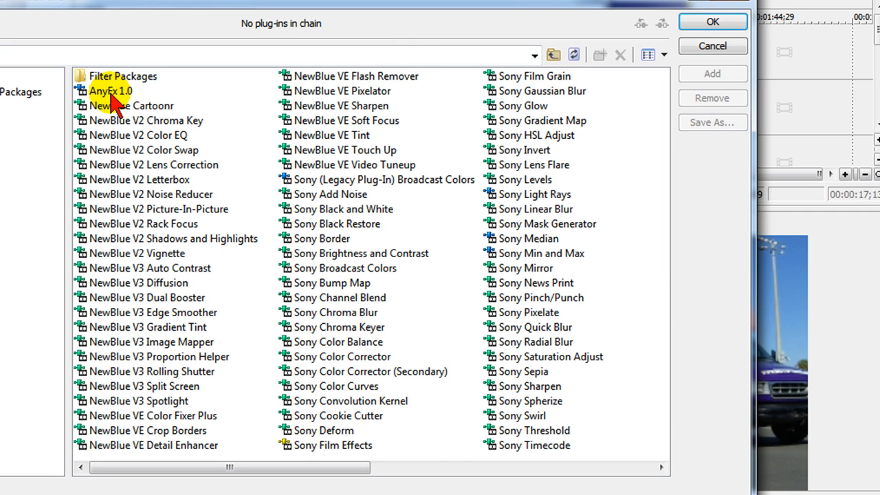
{"action": "left_click", "coordinate": [110, 90]}
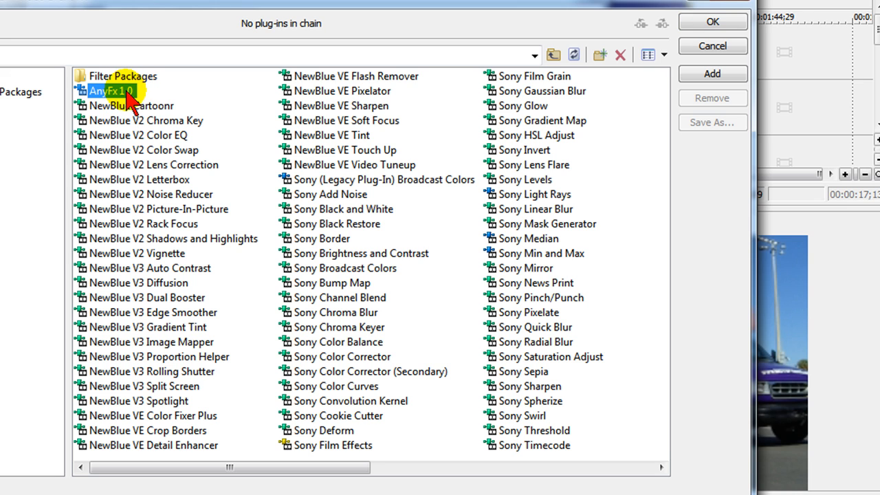
{"action": "left_click", "coordinate": [712, 22]}
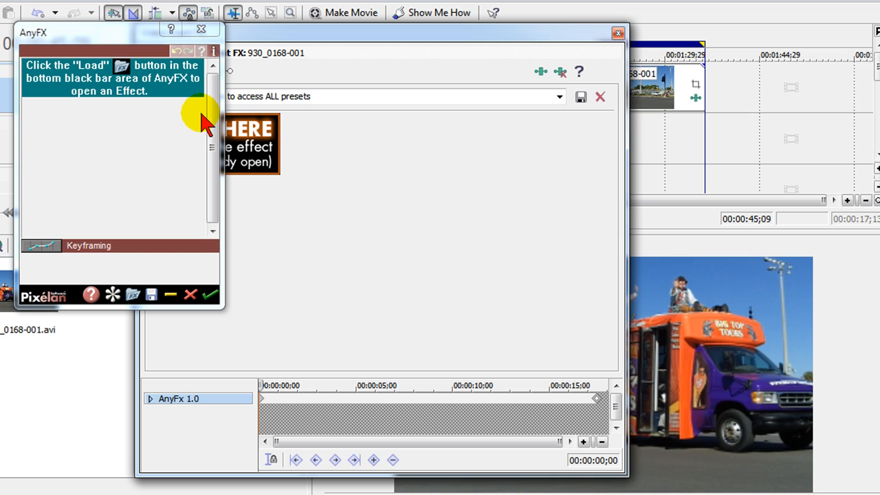
{"action": "mouse_move", "coordinate": [131, 250]}
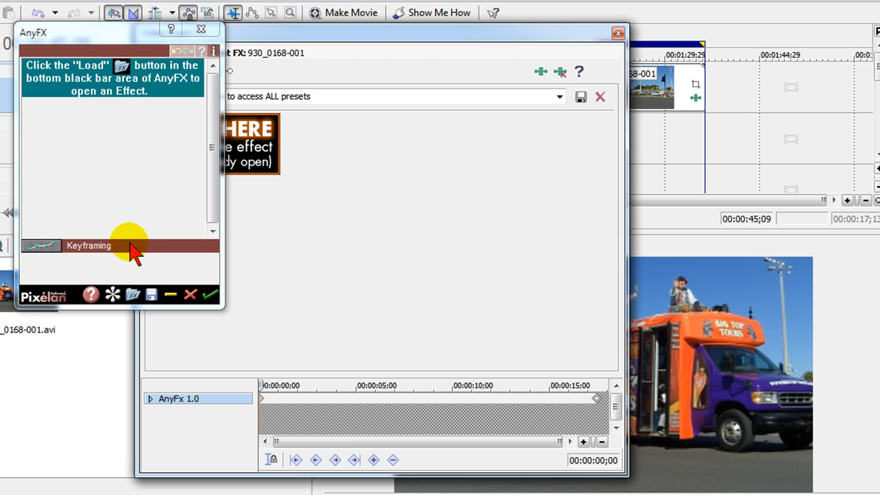
Load Snow-Base.afxa from AnyFX > Filters > Simulation > Snow into the effect
{"action": "left_click", "coordinate": [132, 294]}
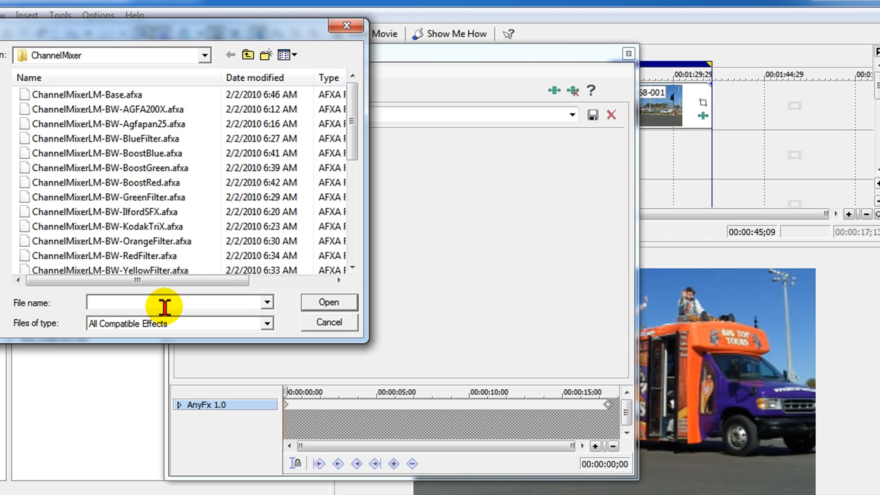
{"action": "mouse_move", "coordinate": [219, 66]}
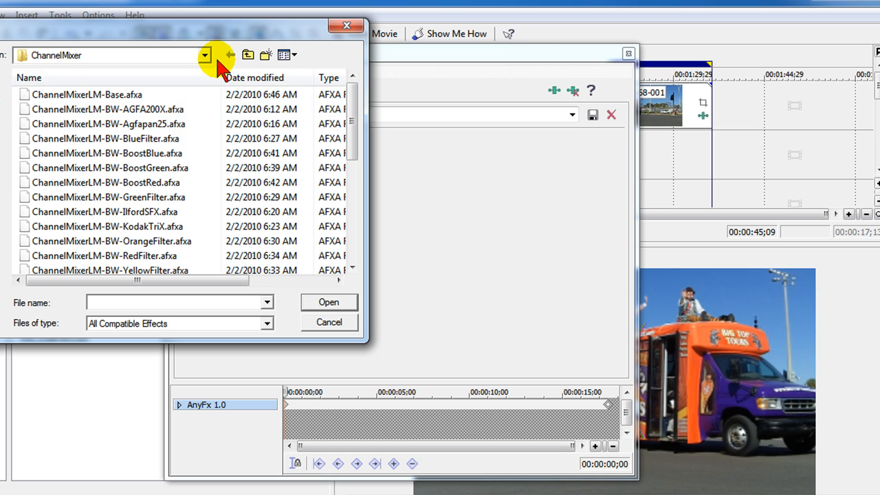
{"action": "left_click", "coordinate": [204, 55]}
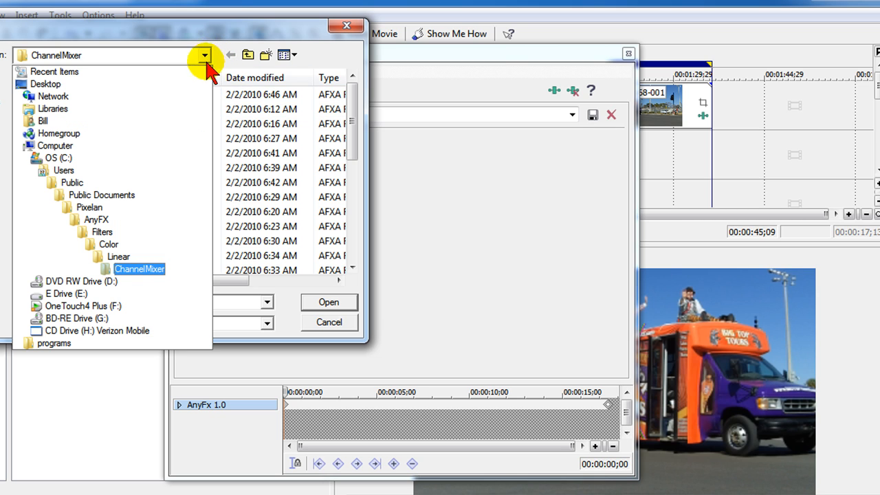
{"action": "left_click", "coordinate": [102, 231]}
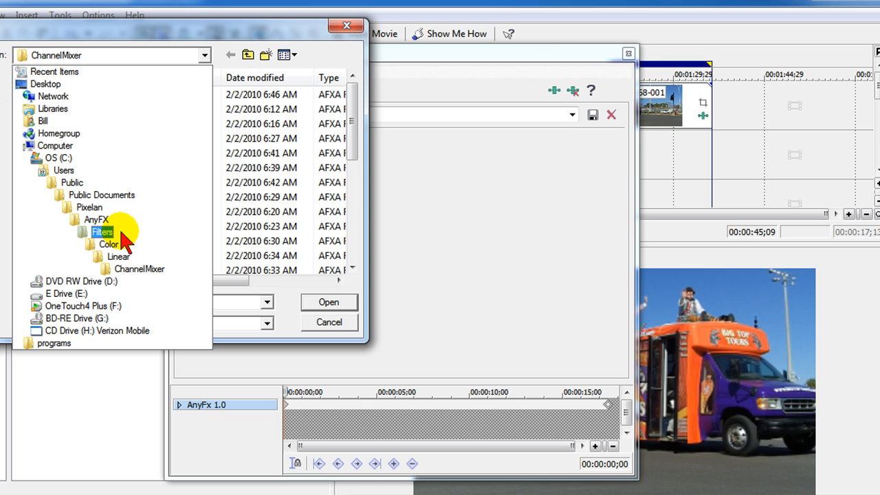
{"action": "double_click", "coordinate": [102, 231]}
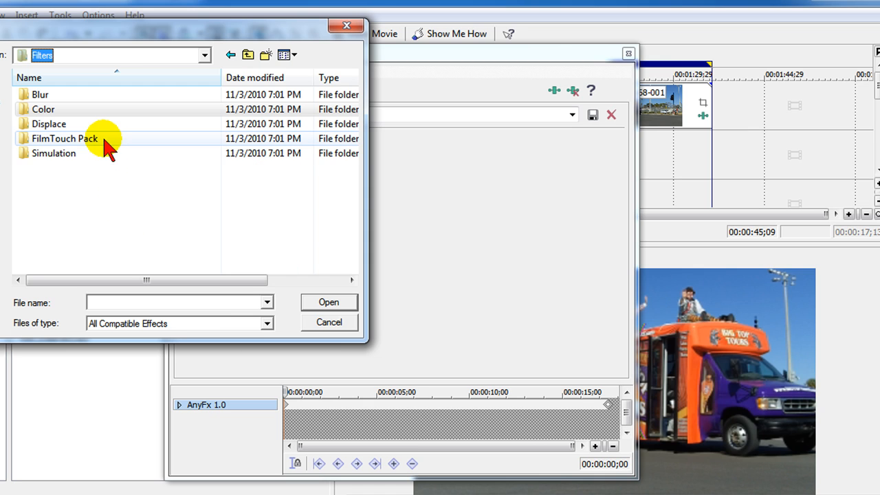
{"action": "double_click", "coordinate": [54, 153]}
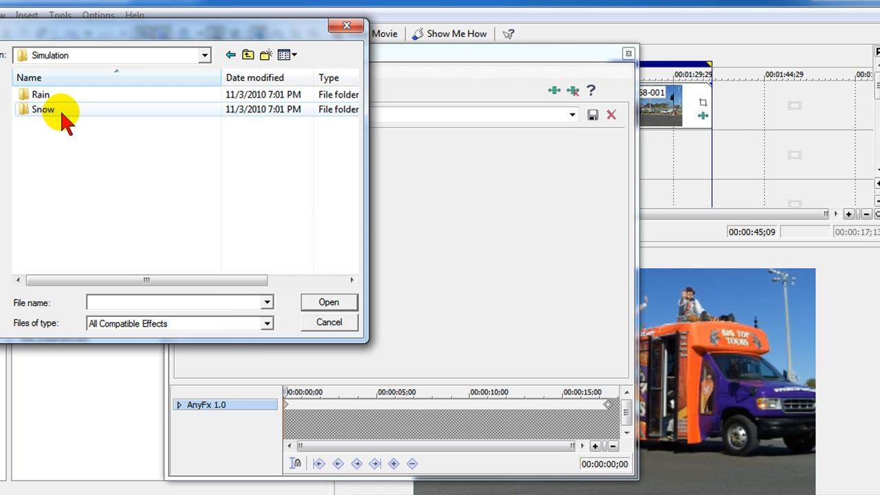
{"action": "double_click", "coordinate": [44, 110]}
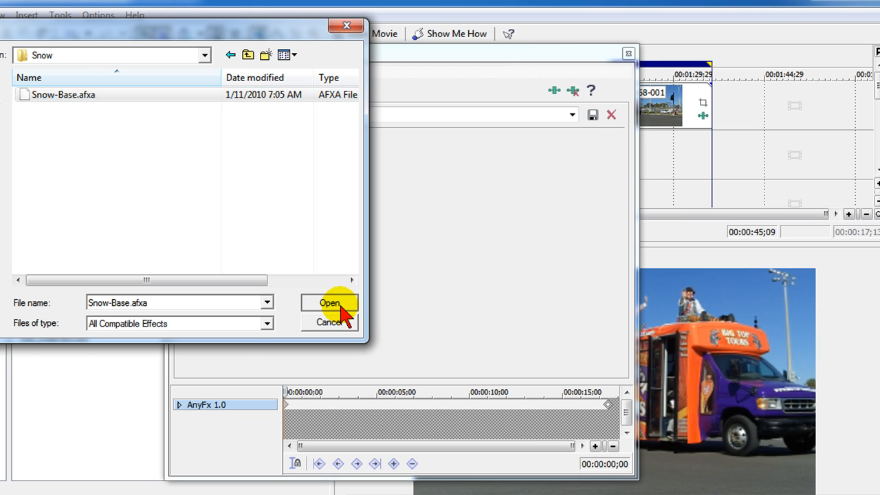
{"action": "left_click", "coordinate": [330, 303]}
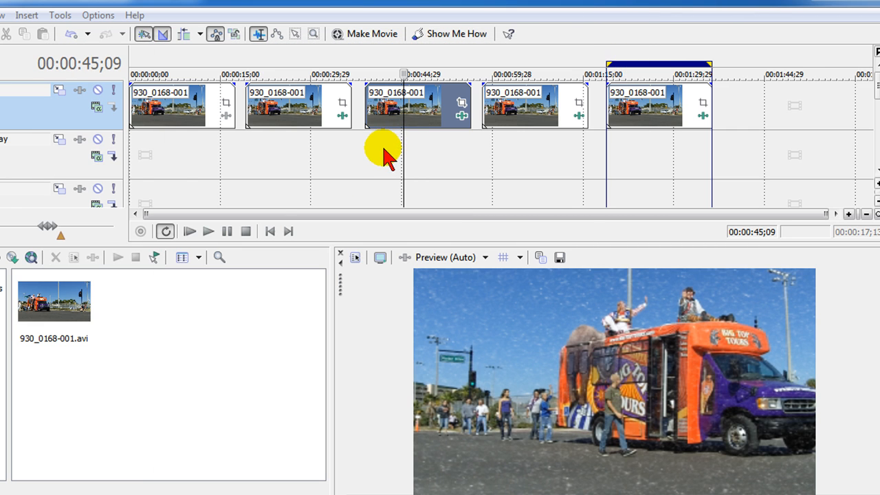
Play the third parade clip to preview the falling snow in motion
{"action": "left_click", "coordinate": [209, 231]}
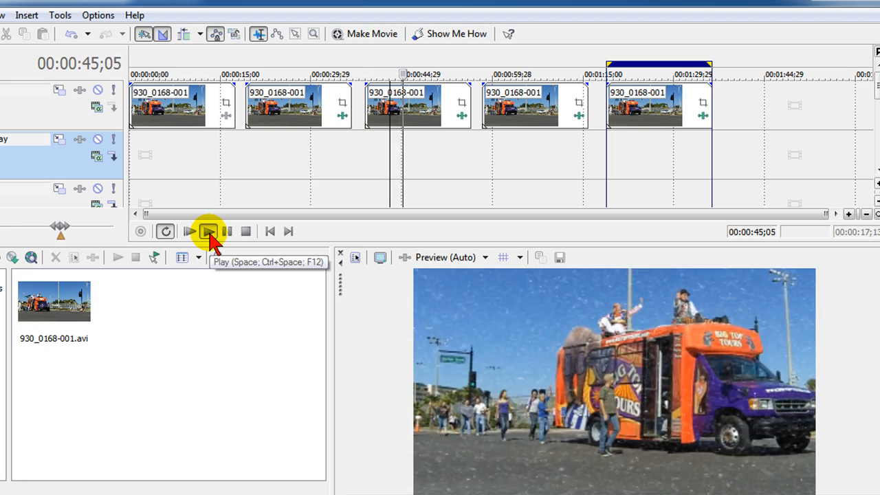
{"action": "left_click", "coordinate": [209, 231]}
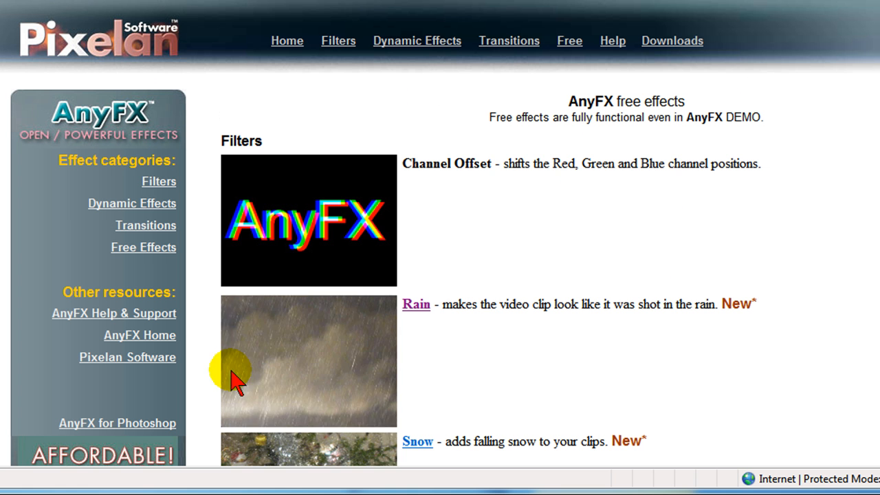
Scroll the AnyFX page down to the FilmTouch Pack, Filters, Dynamic Effects and Transitions descriptions
{"action": "scroll", "scroll_direction": "down", "scroll_amount": 3}
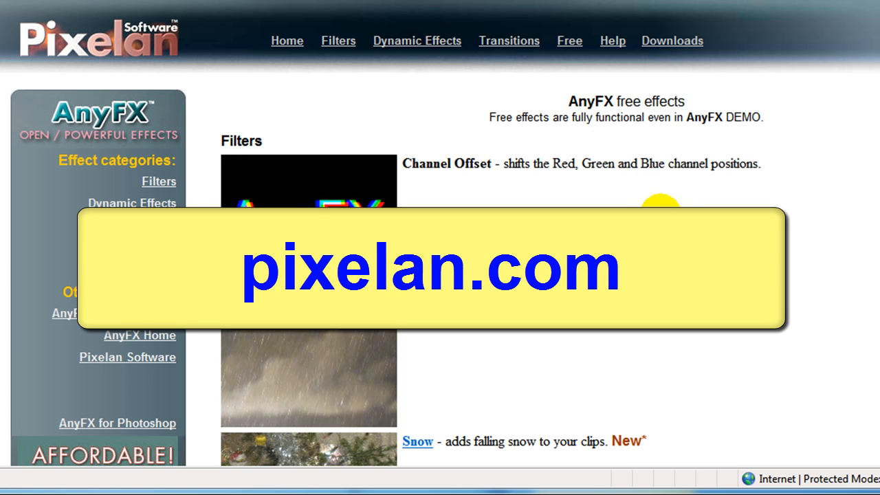
{"action": "scroll", "scroll_direction": "down", "scroll_amount": 3}
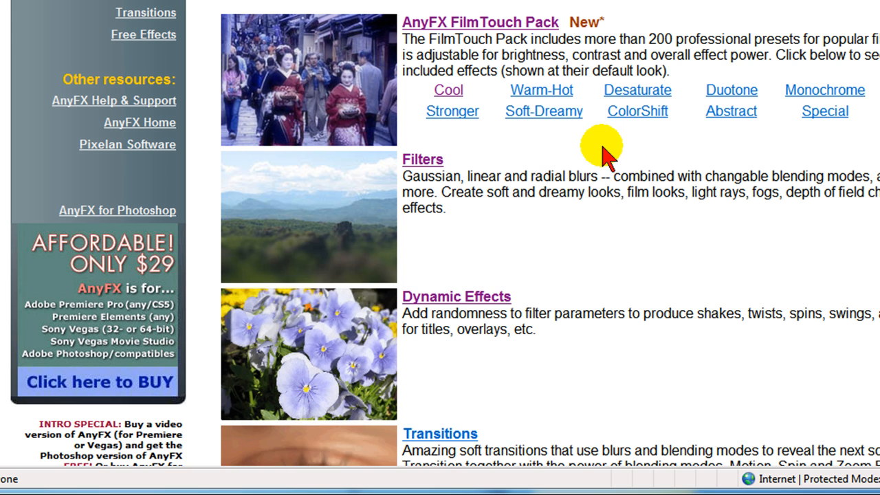
{"action": "scroll", "scroll_direction": "down", "scroll_amount": 3}
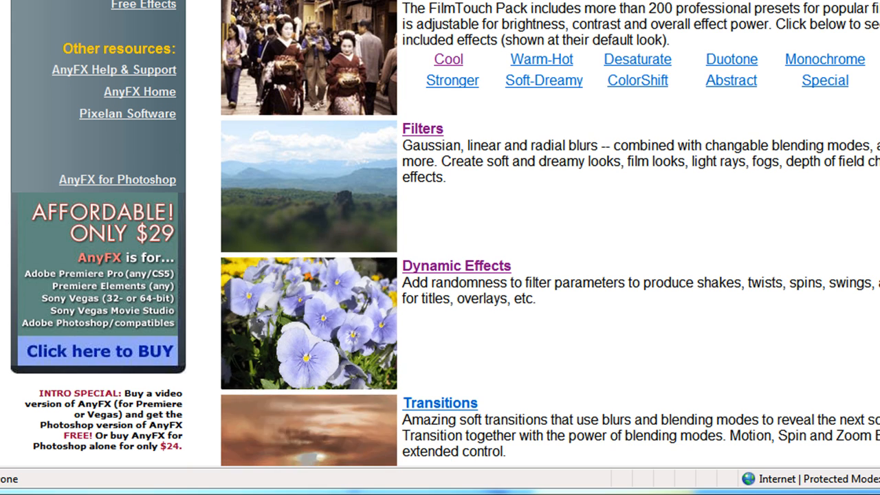